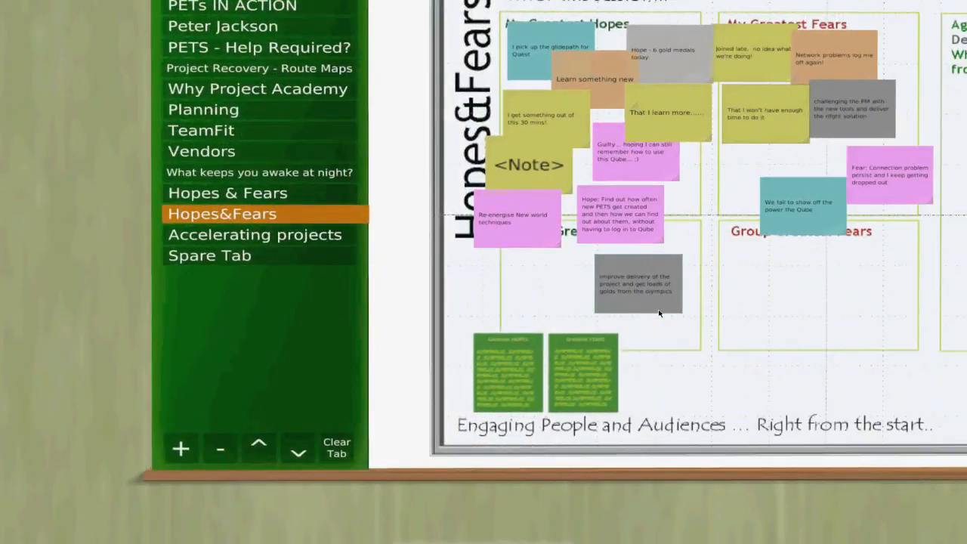
mouse_move(647, 408)
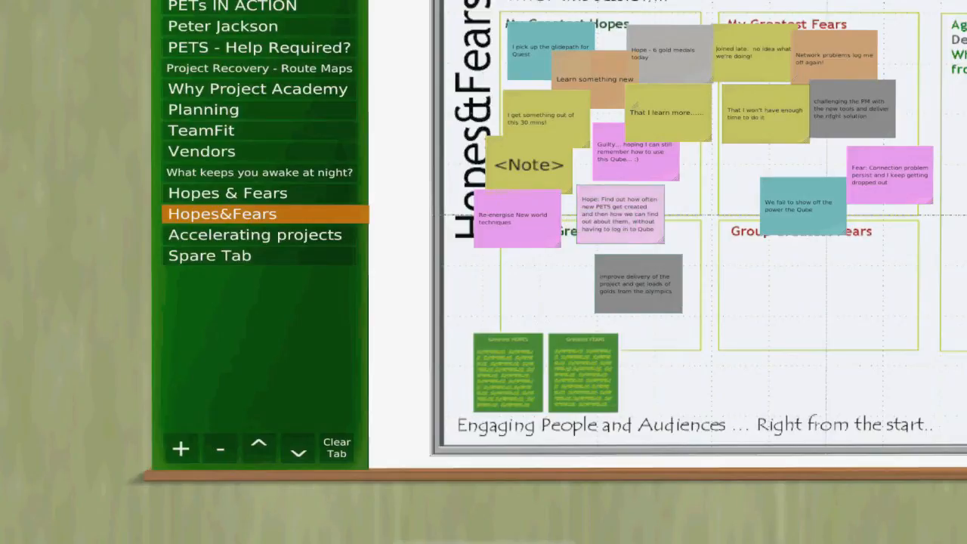
Zoom into the desk monitor to bring the shared Pentacle document screen up close.
left_click(269, 193)
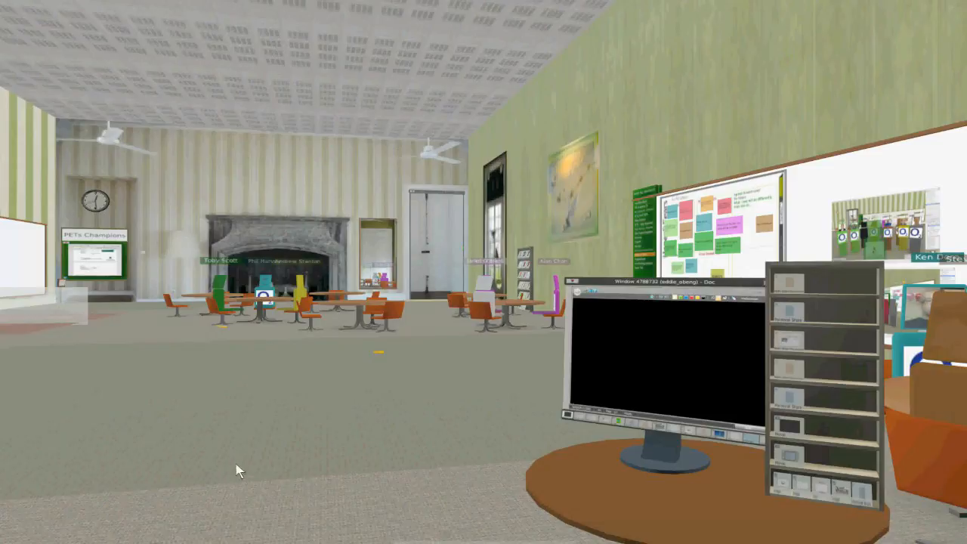
mouse_move(380, 300)
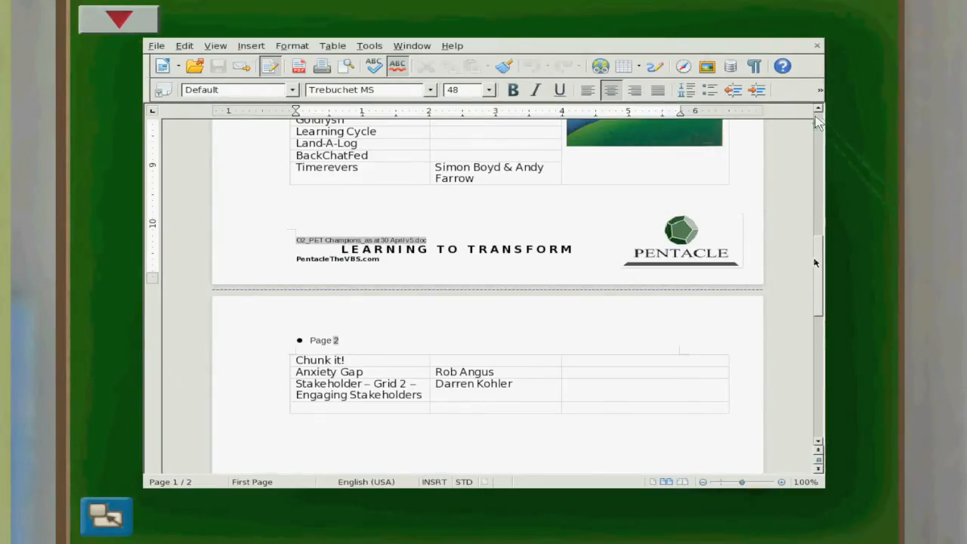
scroll("up", 3)
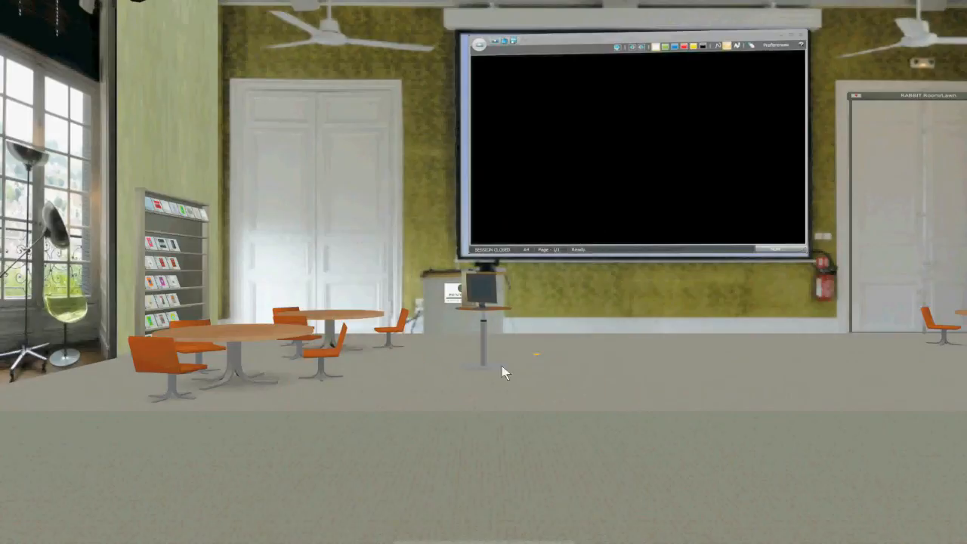
mouse_move(370, 429)
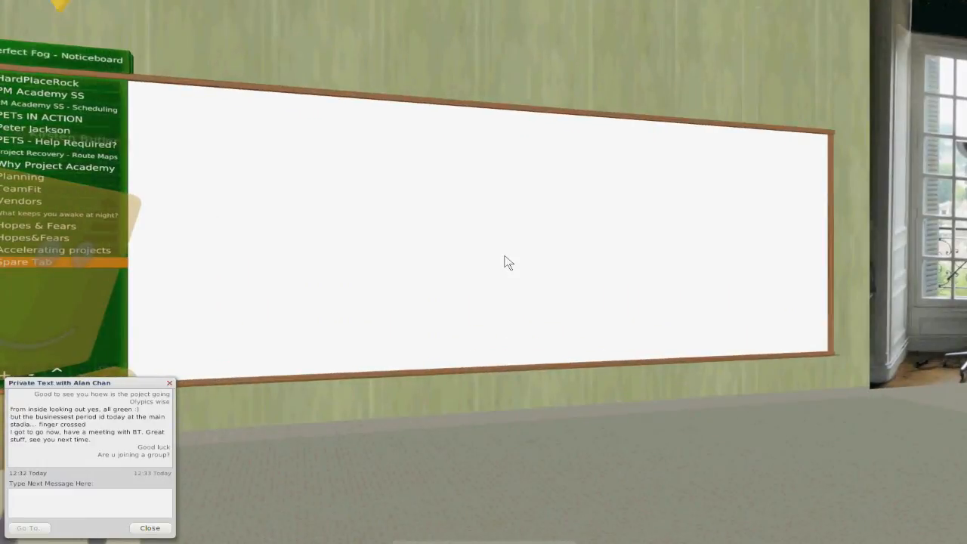
mouse_move(390, 450)
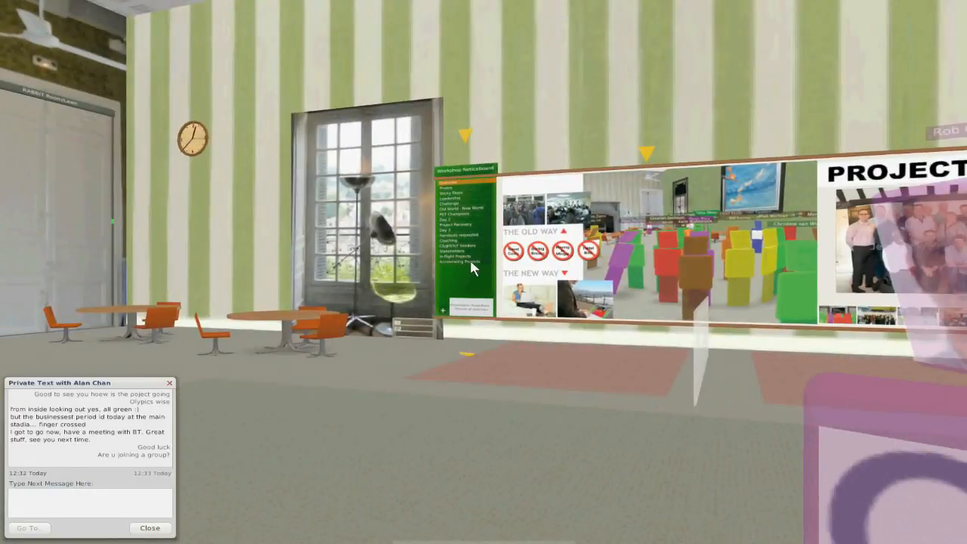
Switch the wall board page, then bring the Workshop Noticeboard up close on its Coaching tab.
left_click(457, 257)
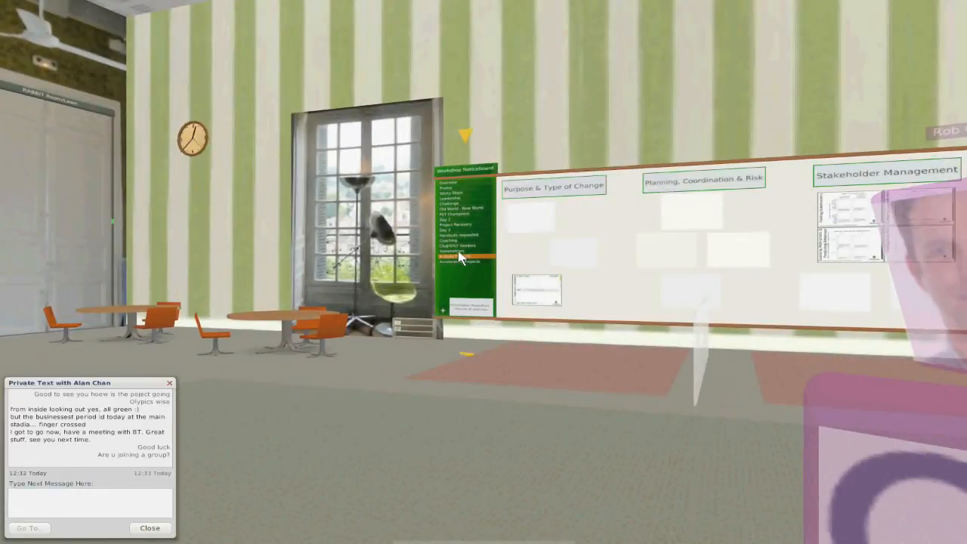
left_click(453, 251)
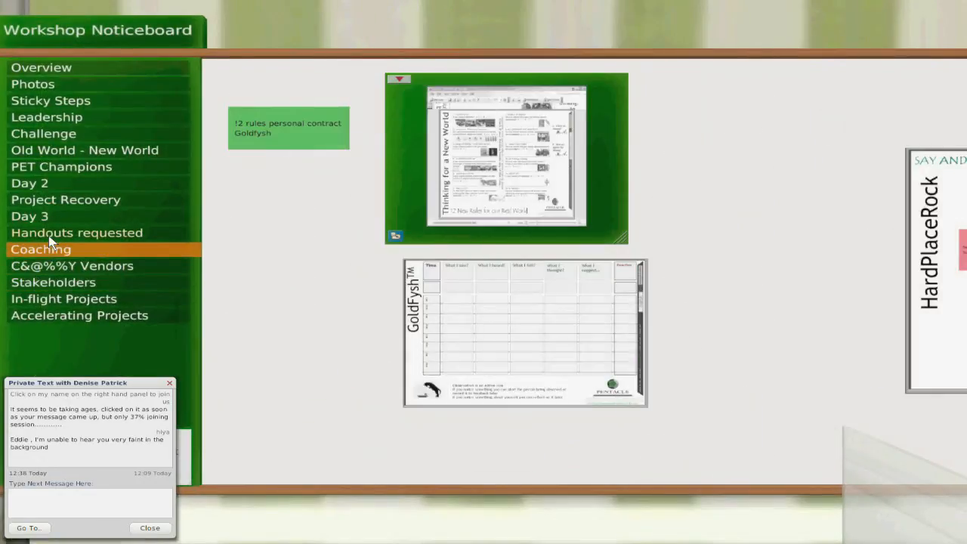
Show the Handouts requested workload diagram, then step back into the room view.
left_click(75, 232)
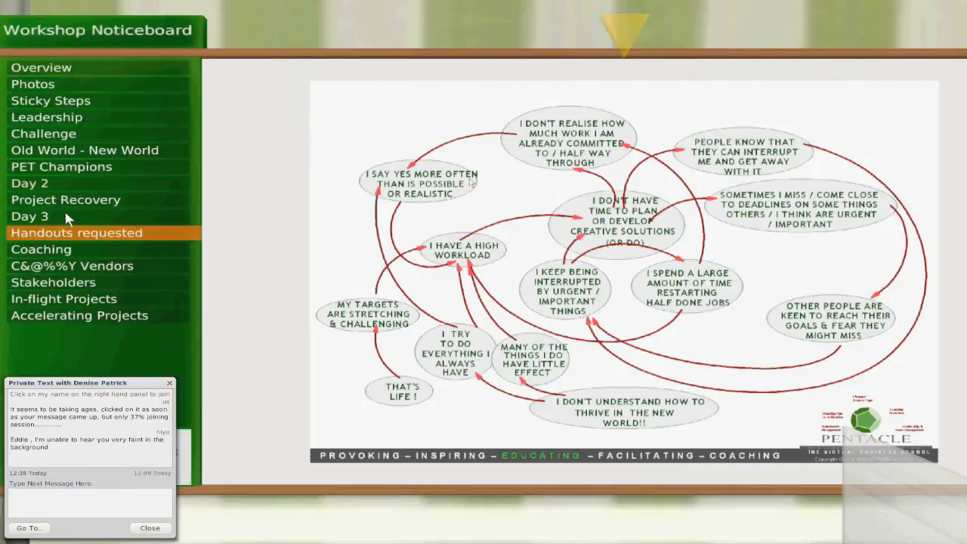
left_click(30, 183)
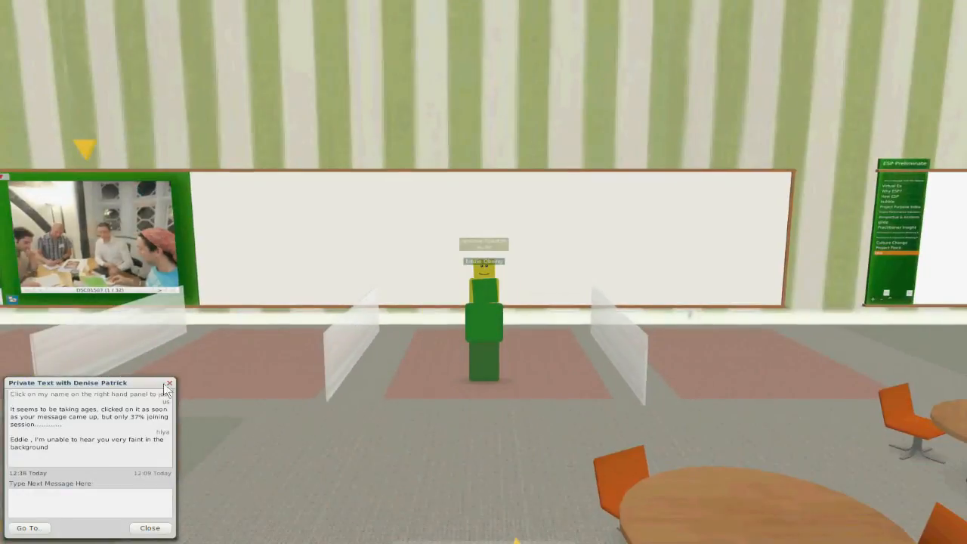
Reply 'I'm in a sound' in the private chat before opening the Day 2 photo gallery.
type("I'm in a sound")
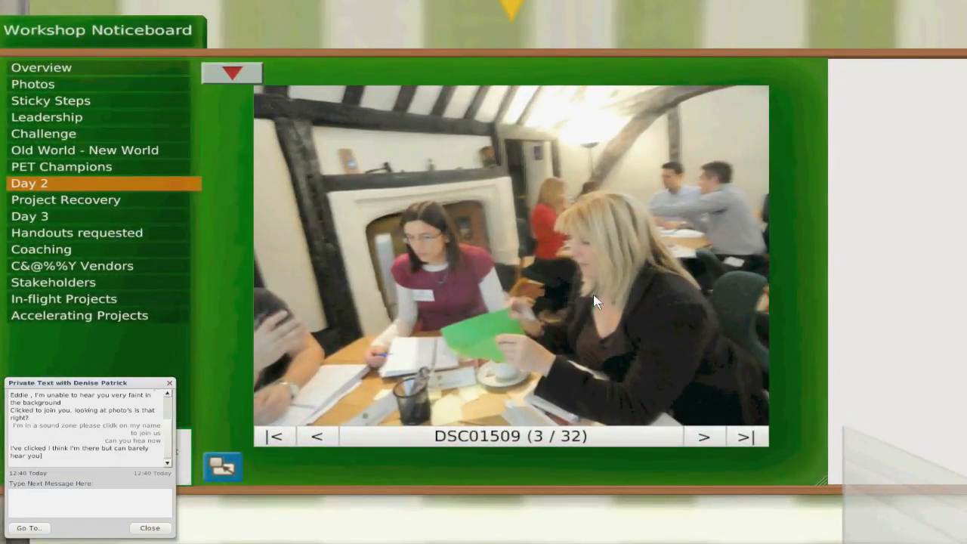
mouse_move(294, 508)
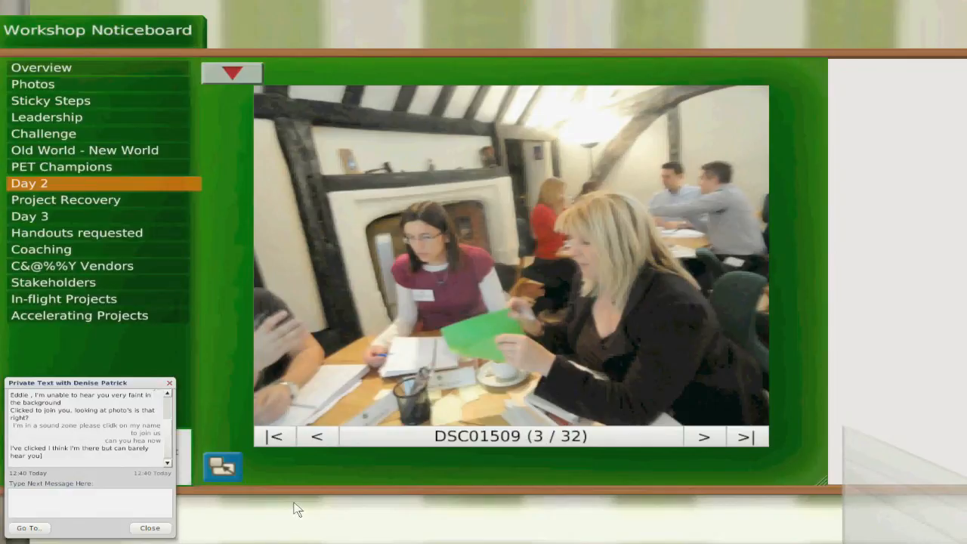
mouse_move(883, 218)
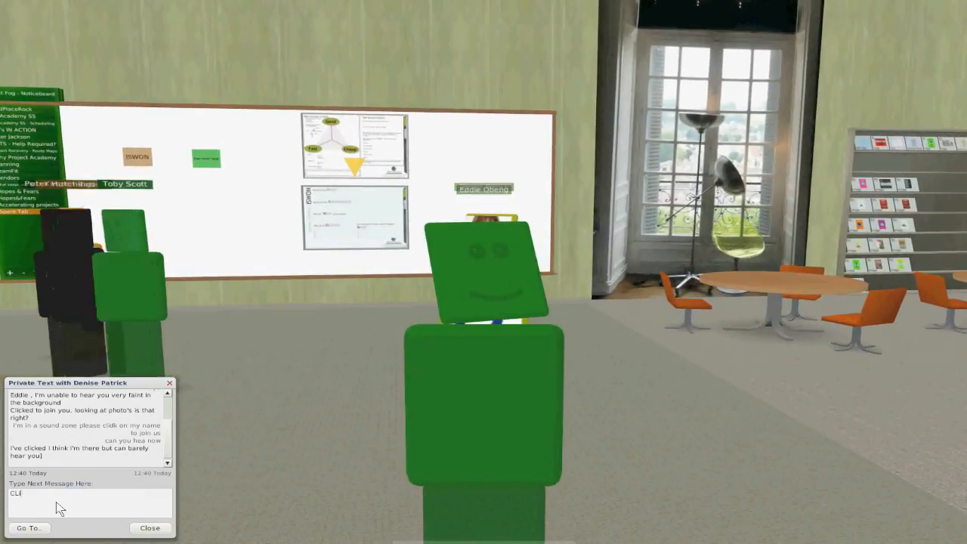
type("CLICK ON KEN DORE S NAME IN")
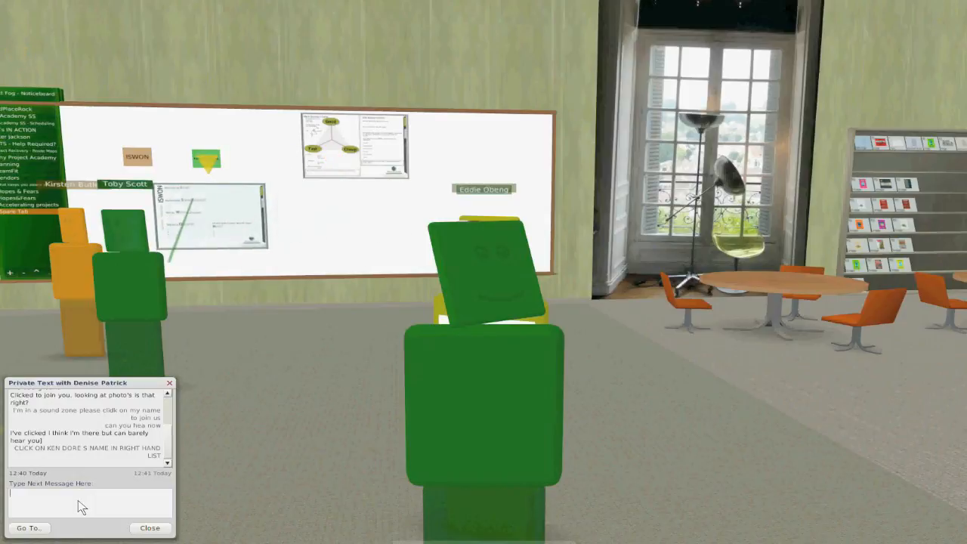
type("DENISE")
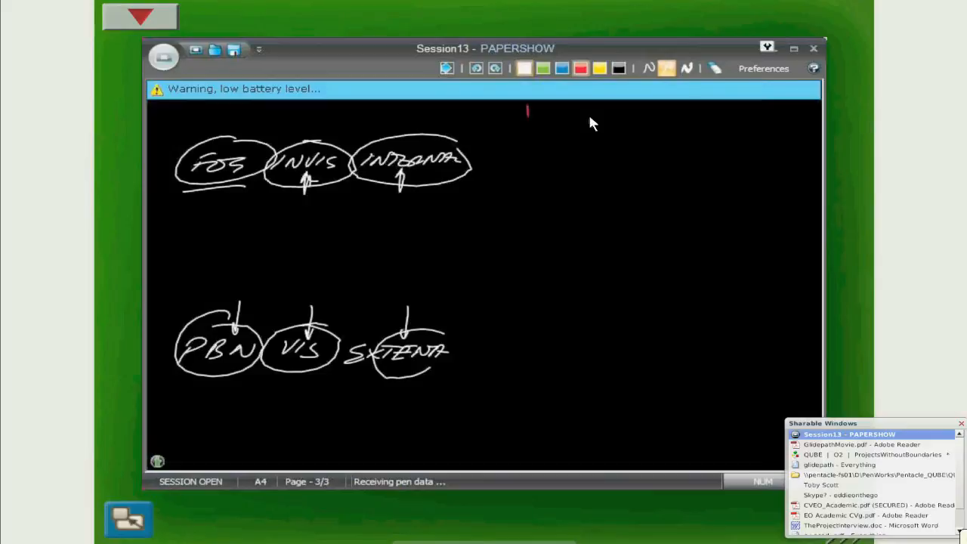
Draw a red ticked chart frame with left-side labels, coloured sketches inside, and a green arrow below.
left_click_drag(529, 109, 771, 272)
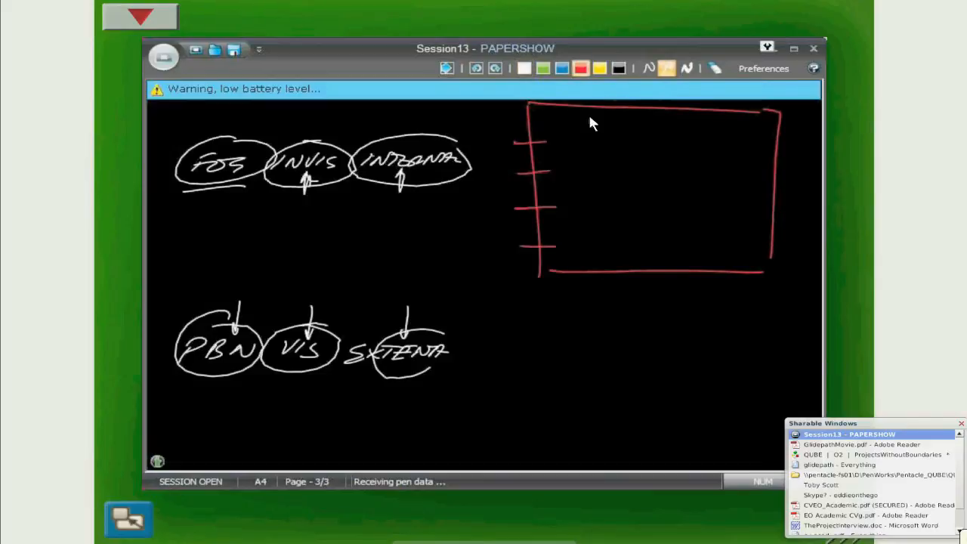
left_click_drag(476, 124, 499, 196)
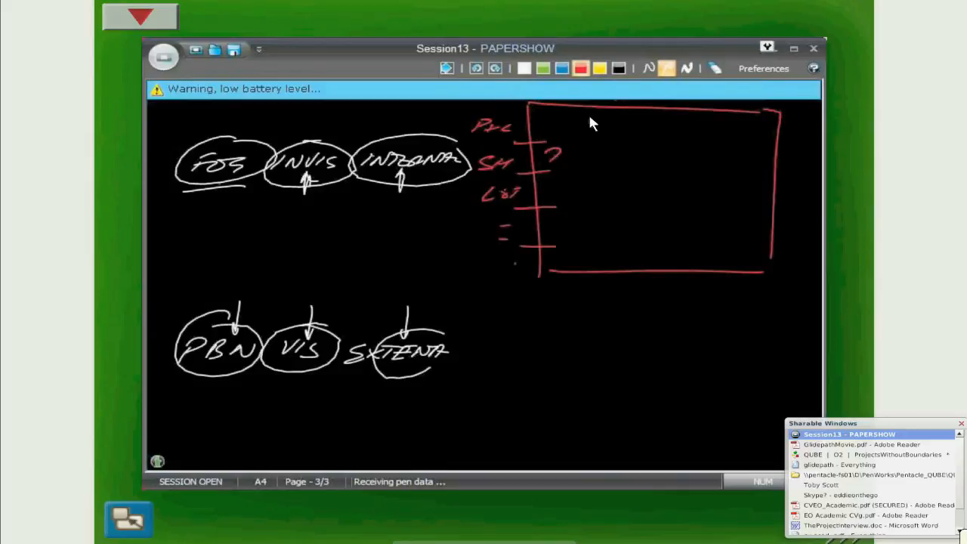
left_click_drag(559, 128, 601, 136)
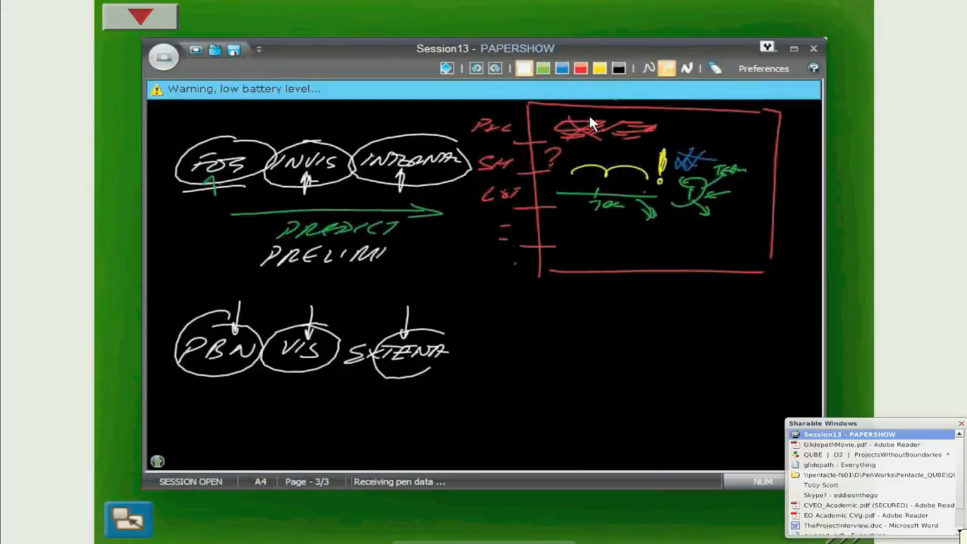
left_click_drag(393, 254, 484, 257)
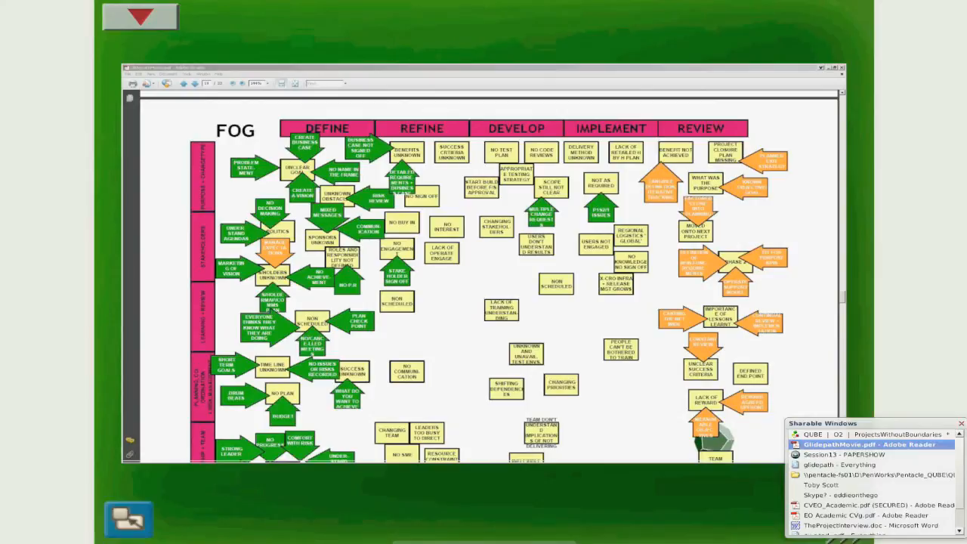
mouse_move(552, 136)
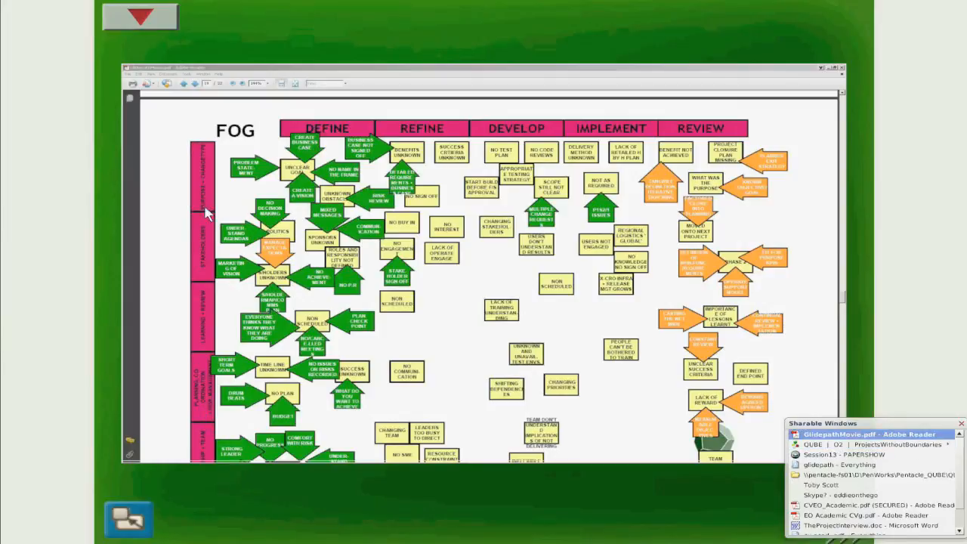
mouse_move(492, 213)
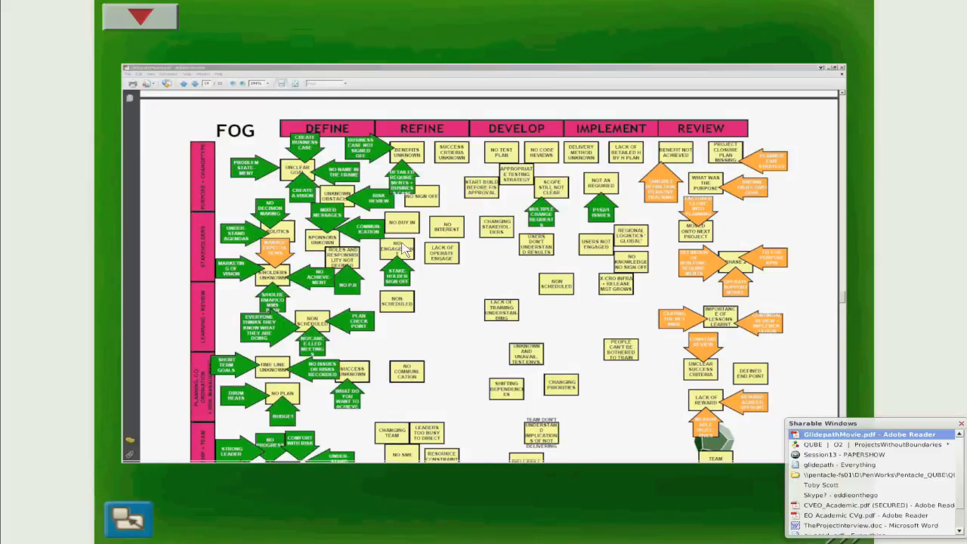
mouse_move(437, 263)
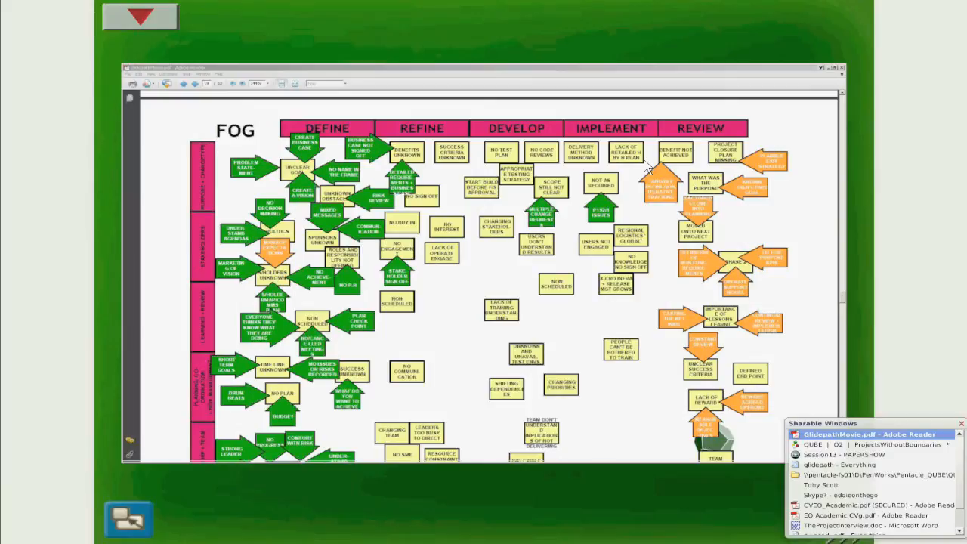
mouse_move(477, 160)
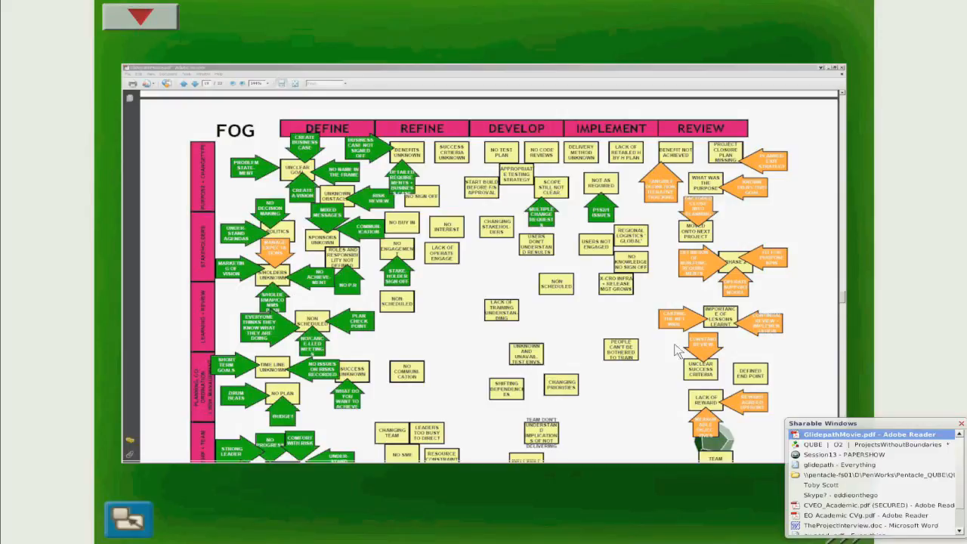
mouse_move(774, 294)
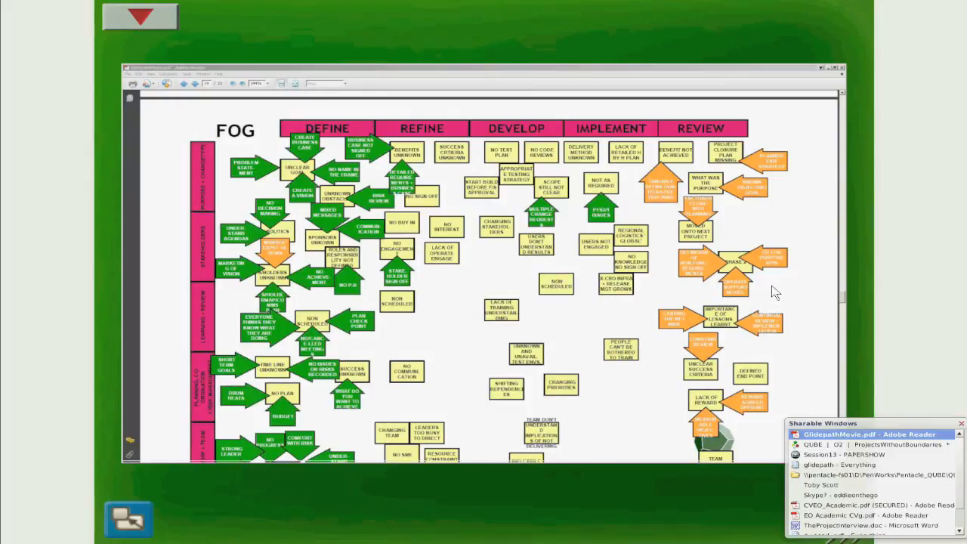
mouse_move(610, 418)
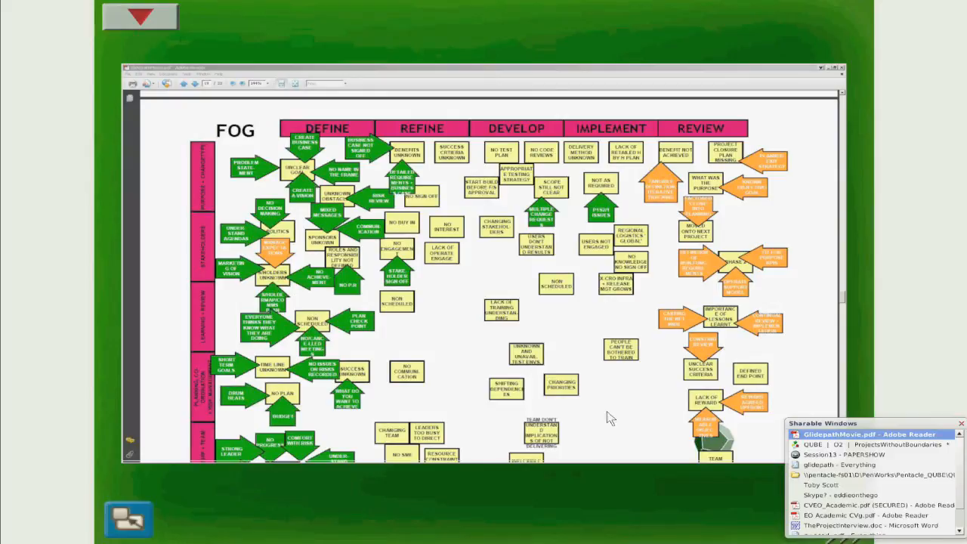